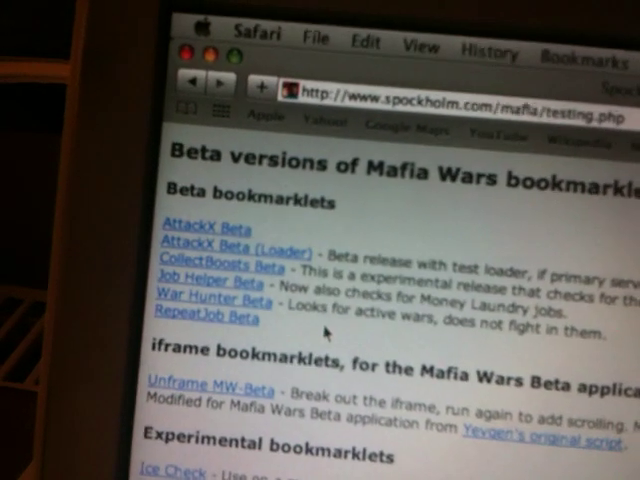
- Scroll the Job Helper panel while it finds 461 MW friends with all five cities checked
scroll("down", 3)
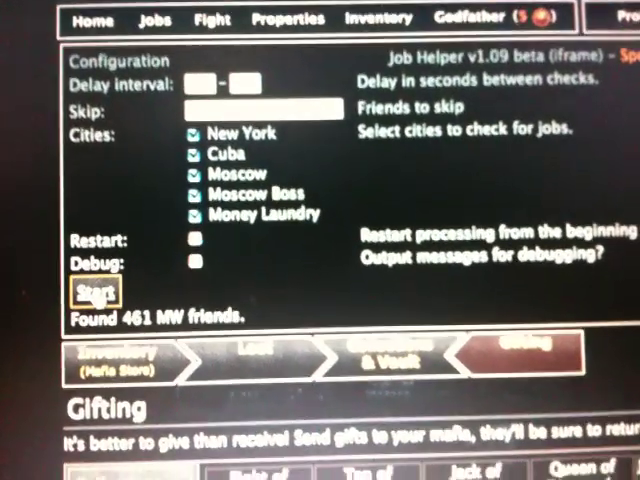
- Start Job Helper so it checks New York jobs for 391 of 461 friends
left_click(96, 290)
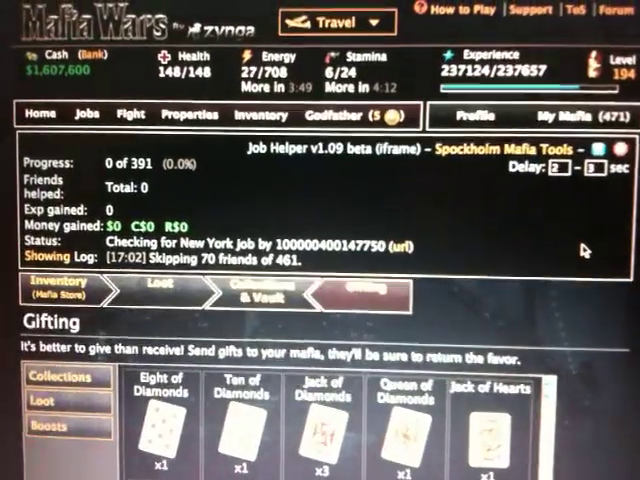